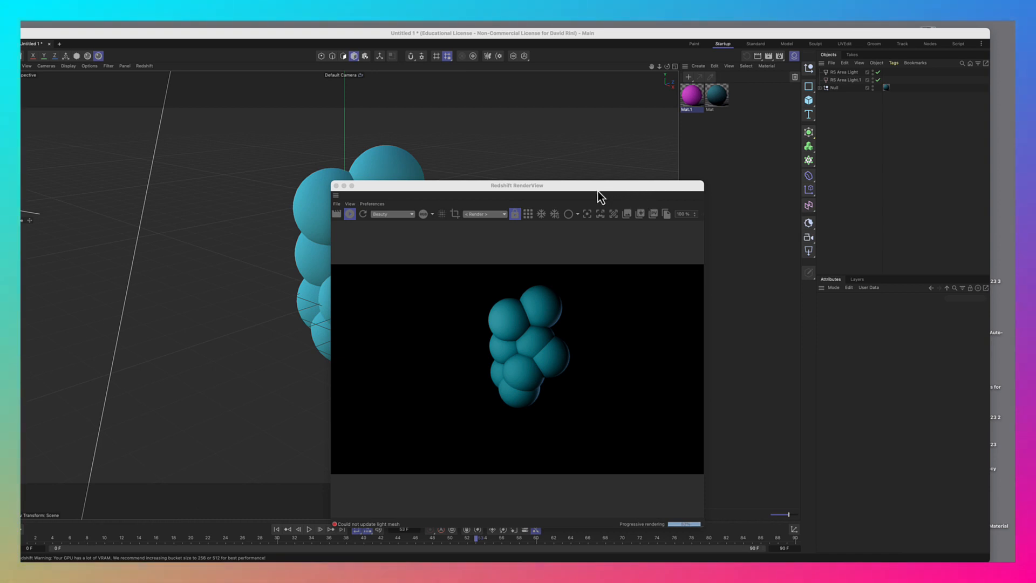
{"action": "mouse_move", "coordinate": [532, 279]}
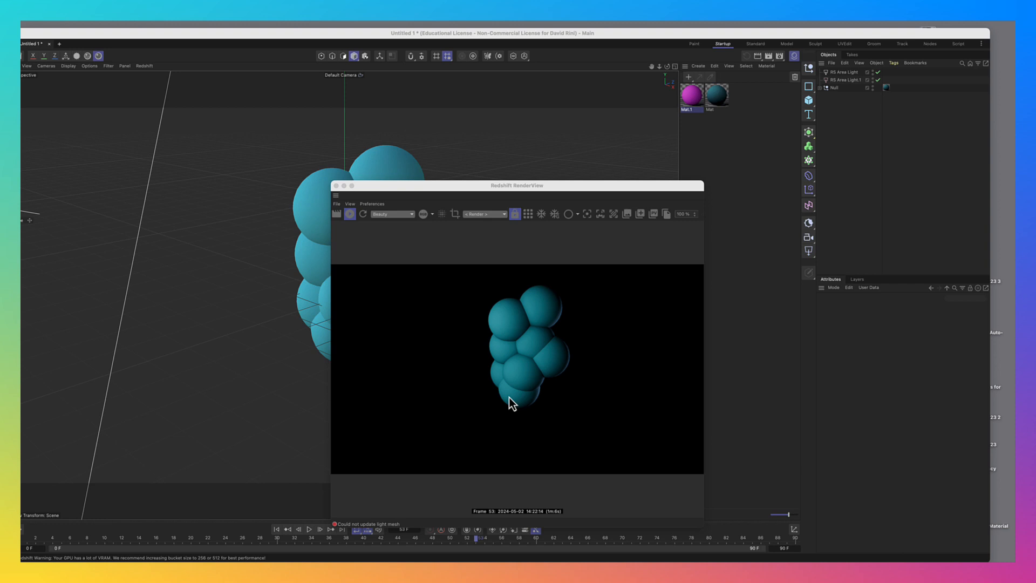
{"action": "mouse_move", "coordinate": [537, 405]}
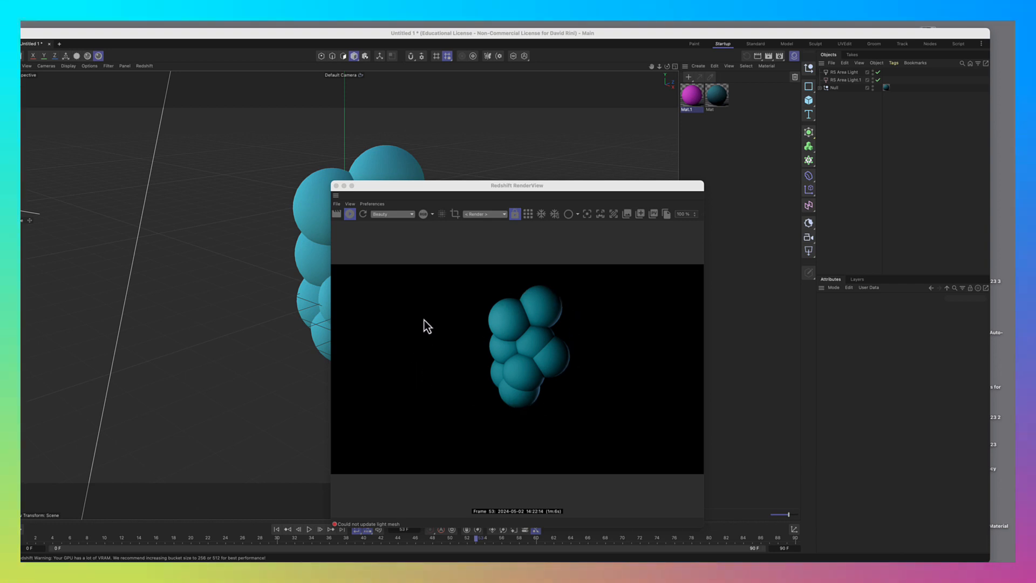
{"action": "mouse_move", "coordinate": [443, 383]}
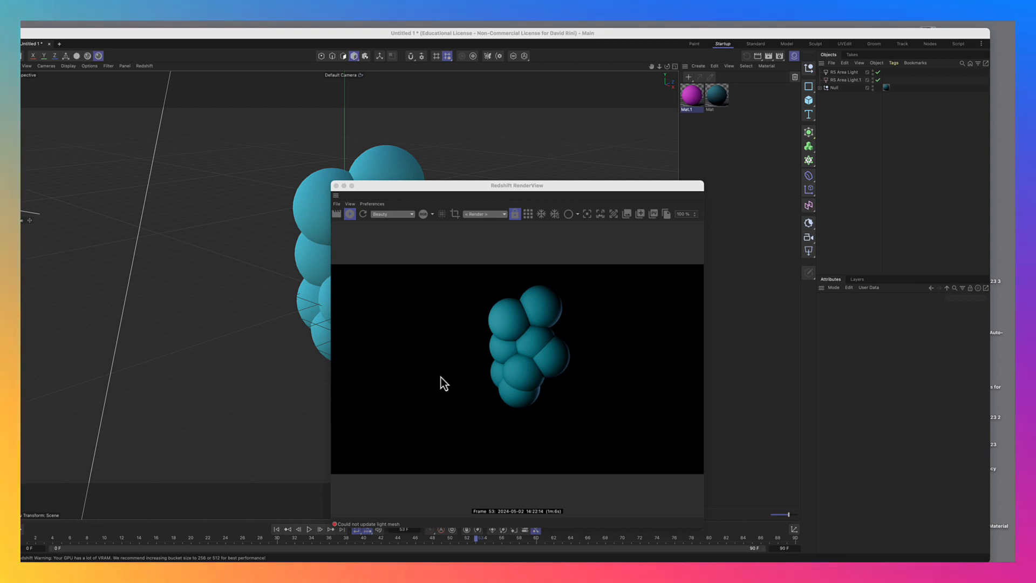
{"action": "mouse_move", "coordinate": [462, 380]}
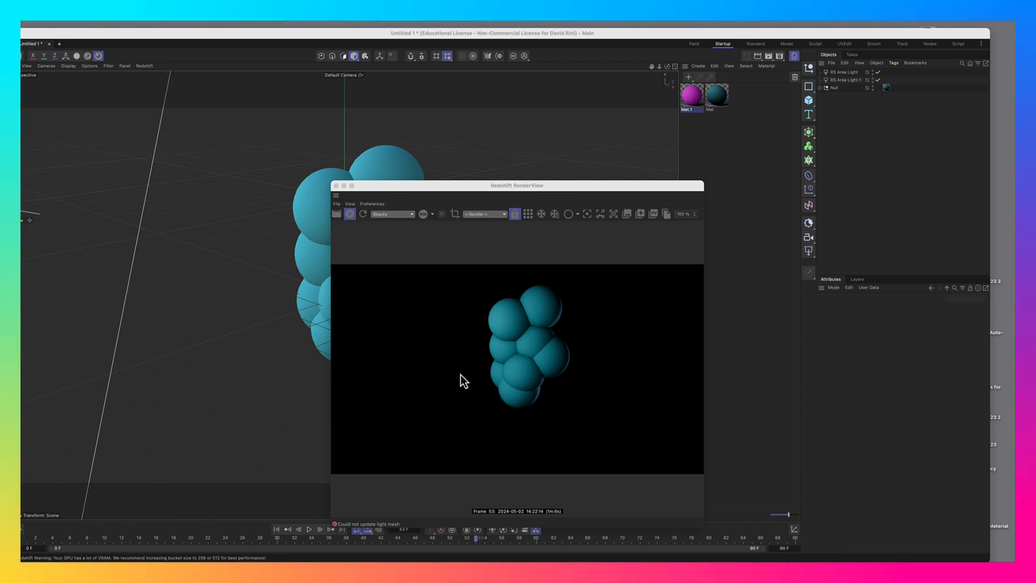
{"action": "mouse_move", "coordinate": [453, 393]}
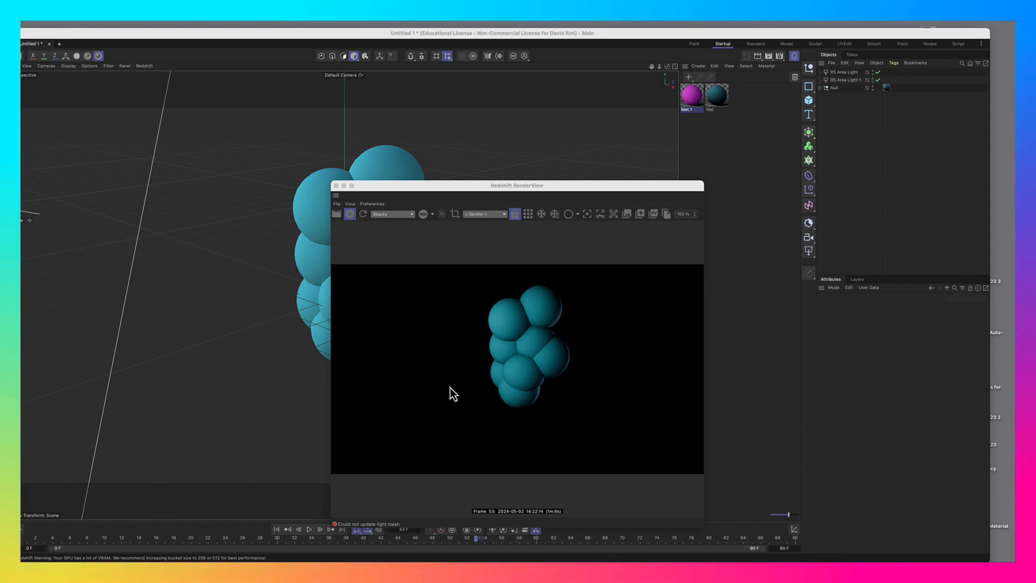
{"action": "mouse_move", "coordinate": [545, 280]}
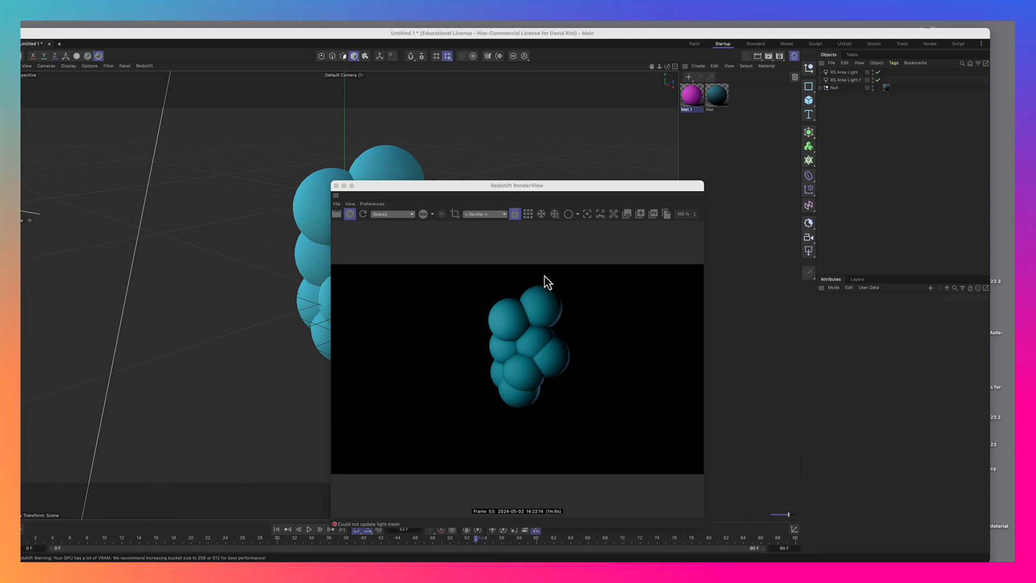
{"action": "mouse_move", "coordinate": [517, 456]}
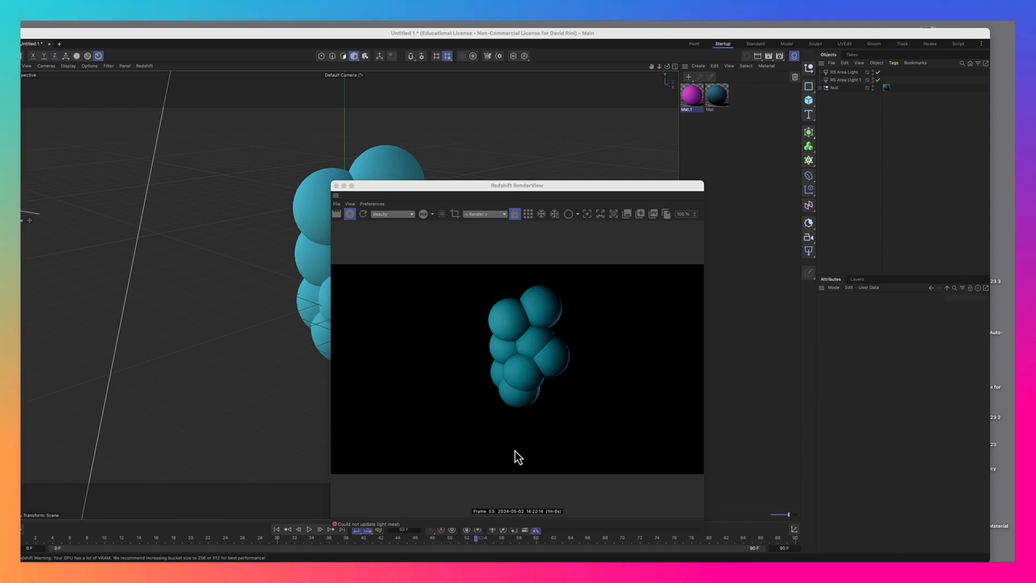
{"action": "mouse_move", "coordinate": [489, 417]}
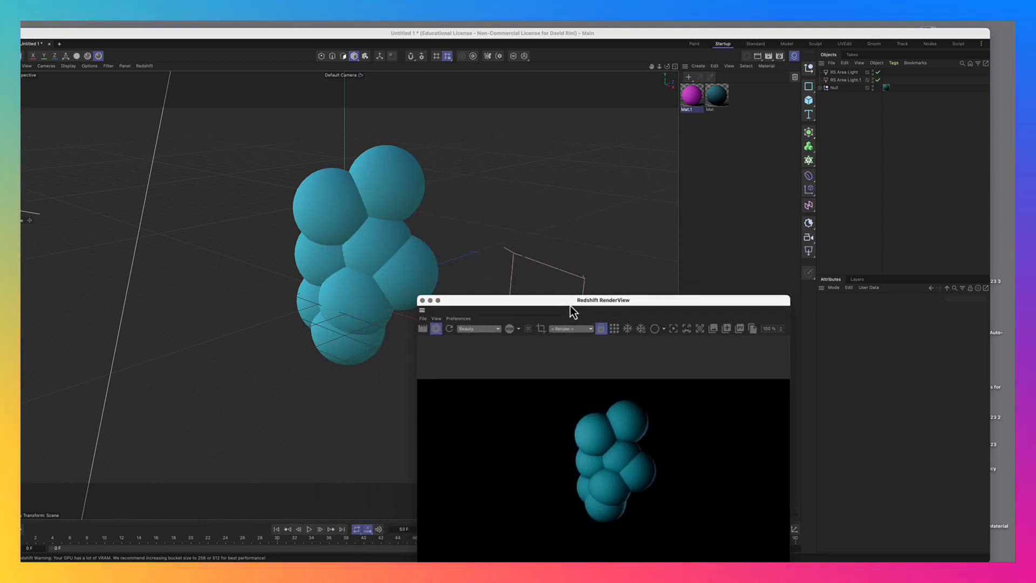
Step: Add an RS Point Light and move it to the left of the sphere cluster
{"action": "left_click_drag", "start_coordinate": [602, 300], "coordinate": [640, 356]}
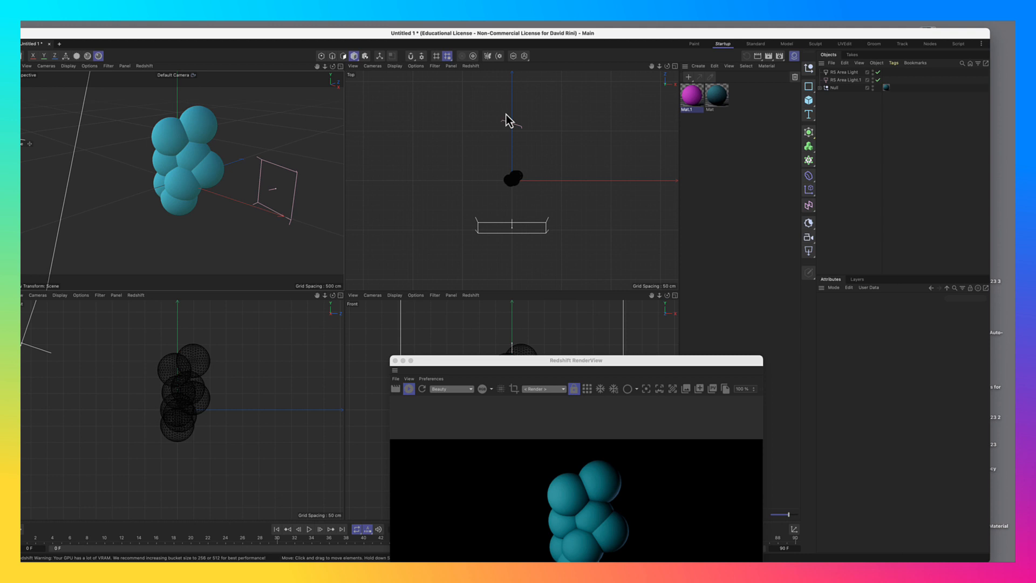
{"action": "mouse_move", "coordinate": [448, 362]}
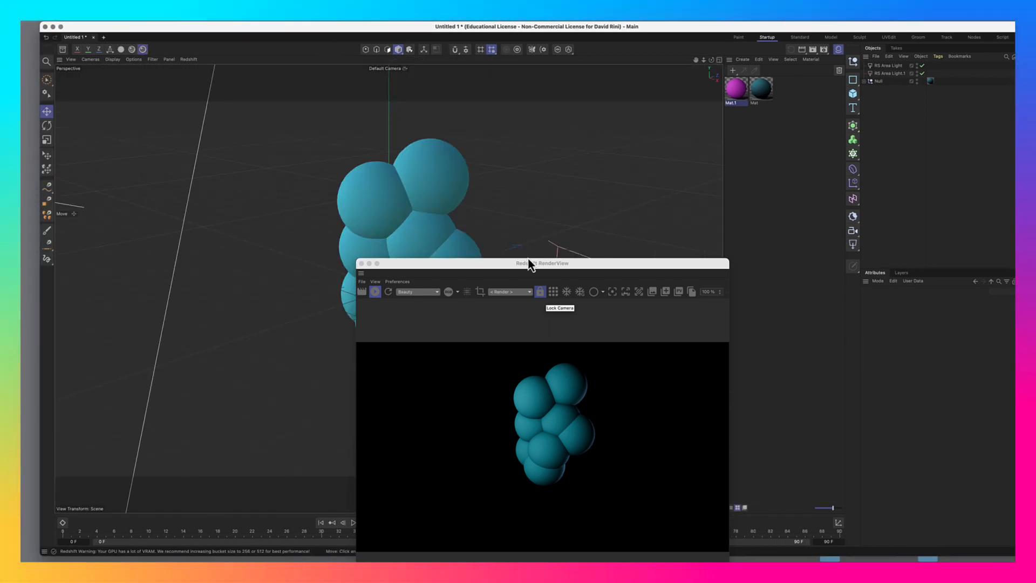
{"action": "left_click_drag", "start_coordinate": [540, 263], "coordinate": [514, 197]}
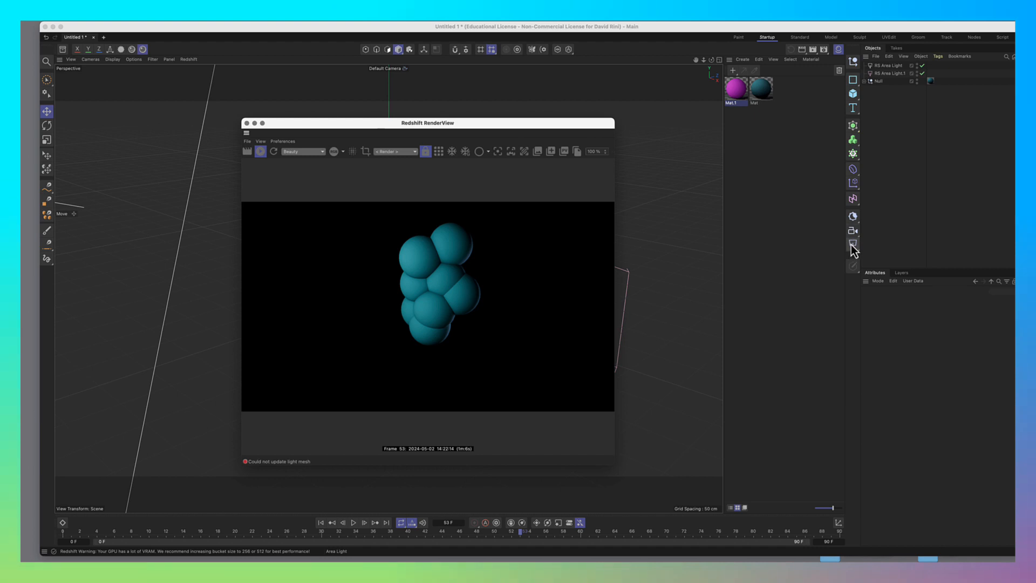
{"action": "left_click", "coordinate": [853, 244]}
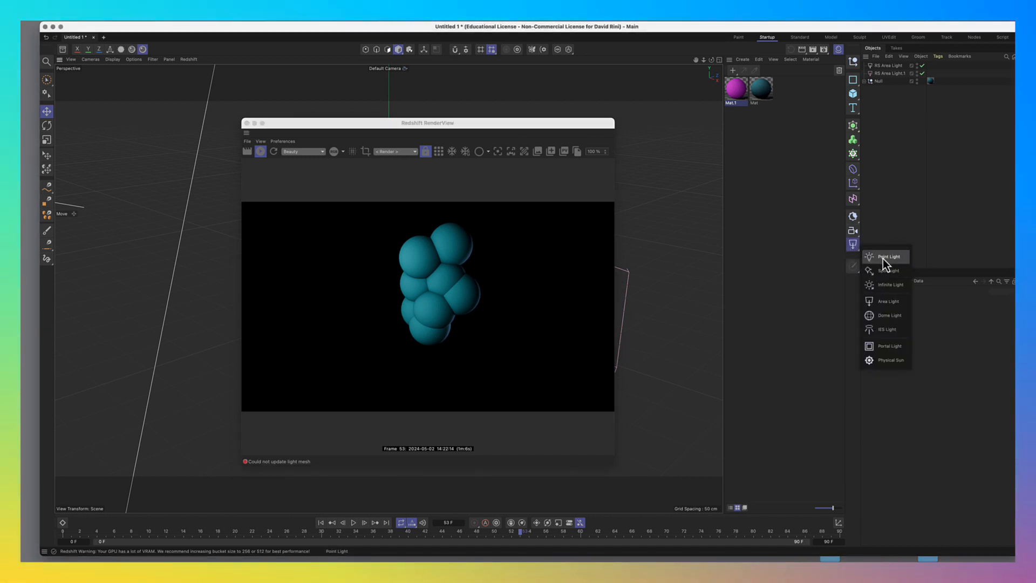
{"action": "left_click", "coordinate": [888, 257]}
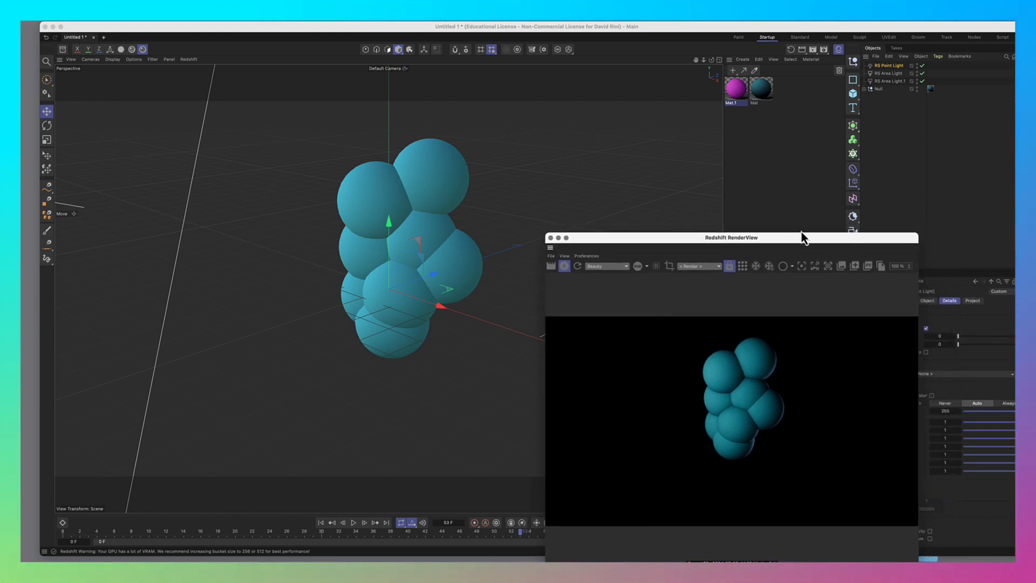
{"action": "left_click_drag", "start_coordinate": [730, 237], "coordinate": [680, 201]}
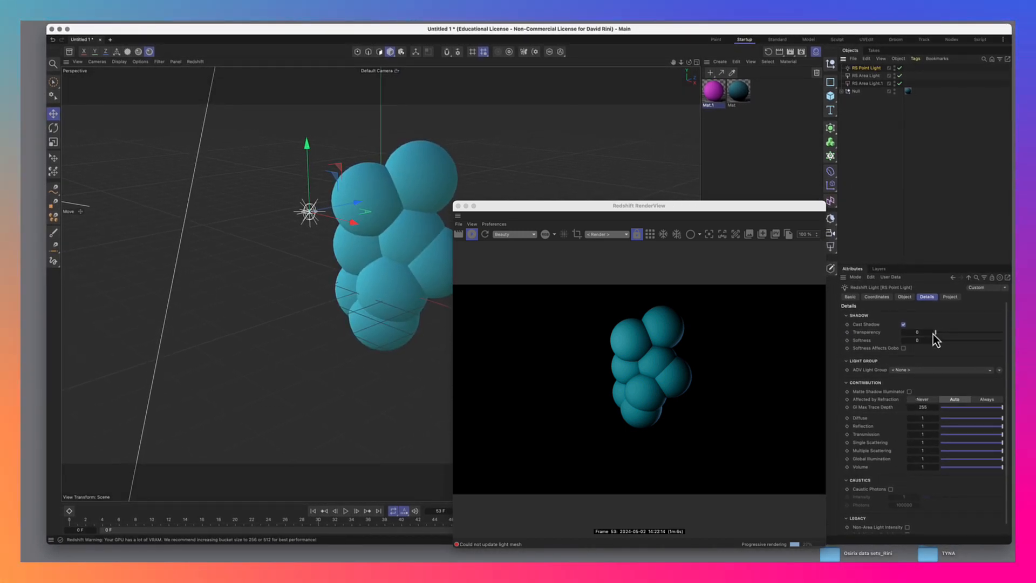
Step: Show the RS Point Light's intensity and colour settings, with intensity set very high
{"action": "left_click", "coordinate": [904, 297]}
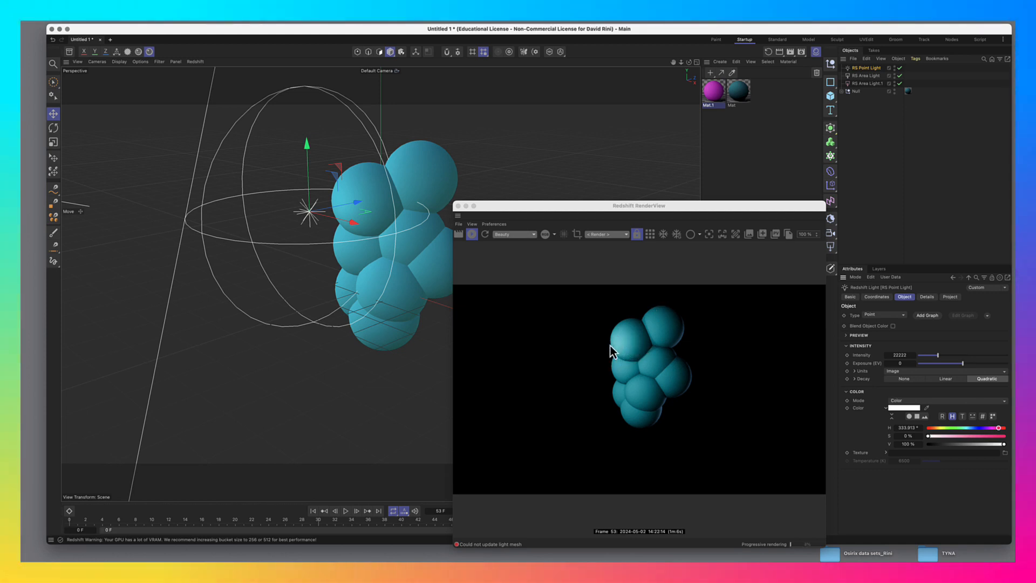
{"action": "mouse_move", "coordinate": [628, 346]}
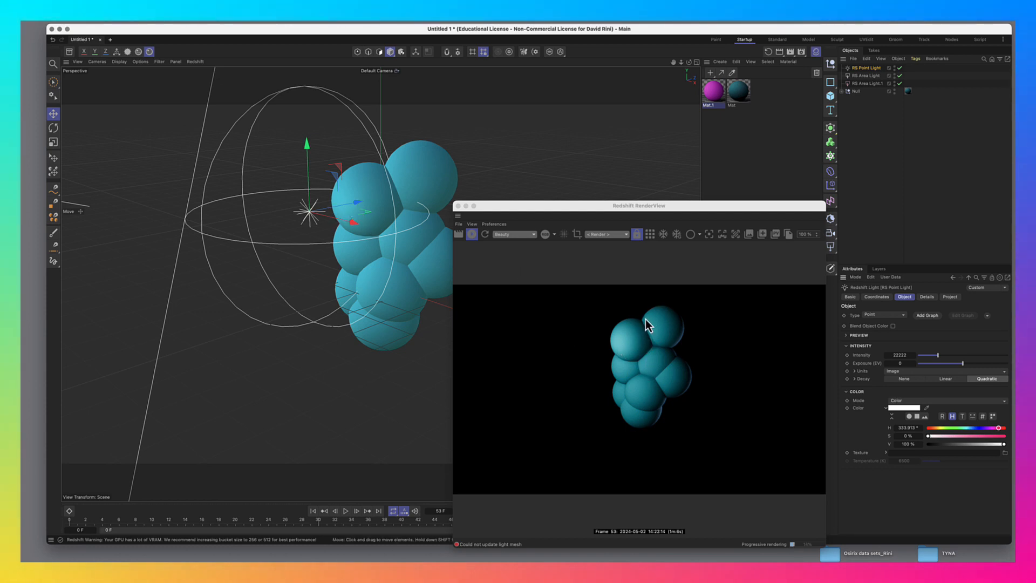
{"action": "mouse_move", "coordinate": [638, 363]}
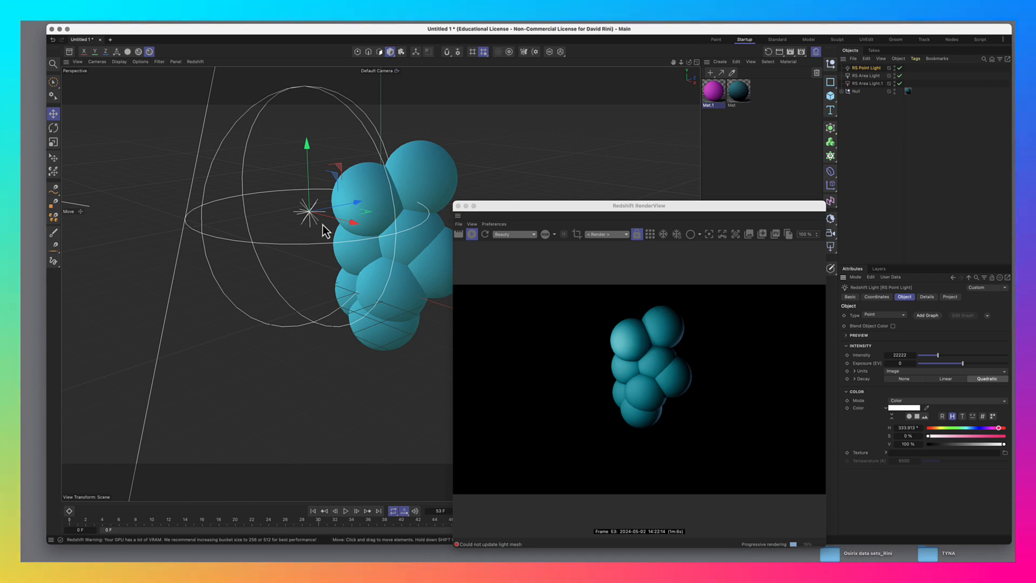
{"action": "mouse_move", "coordinate": [682, 420]}
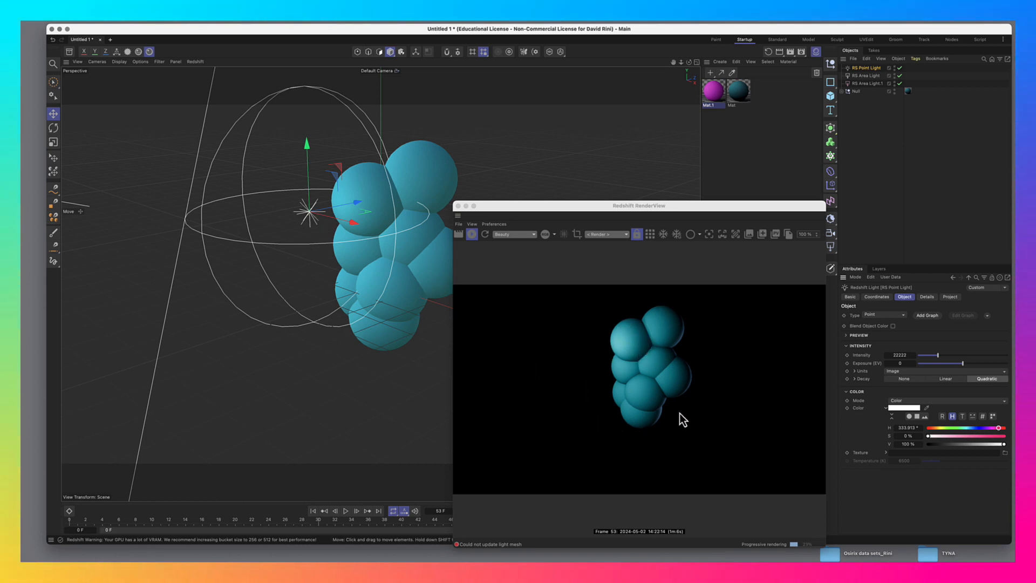
{"action": "mouse_move", "coordinate": [632, 413]}
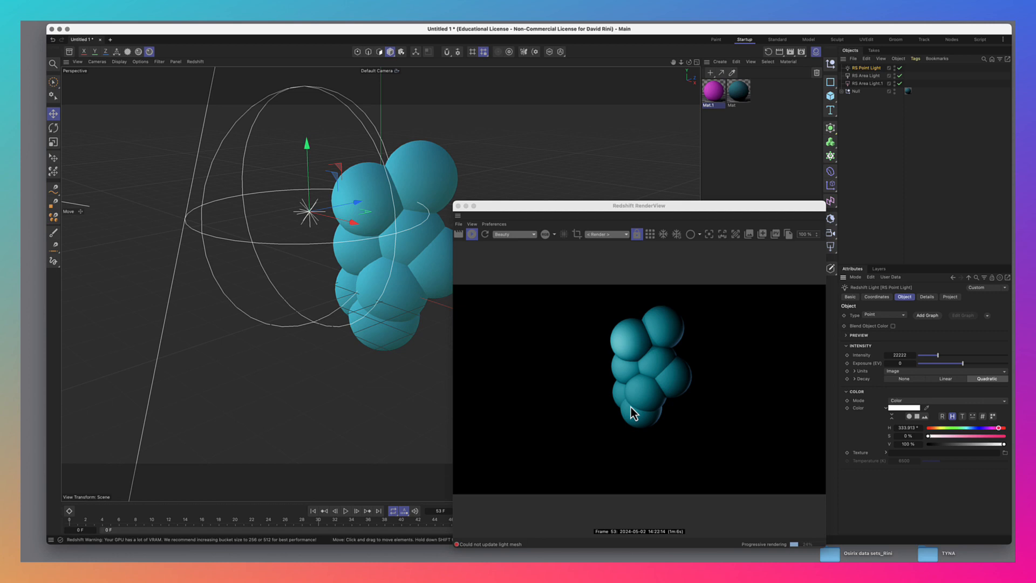
{"action": "mouse_move", "coordinate": [606, 367]}
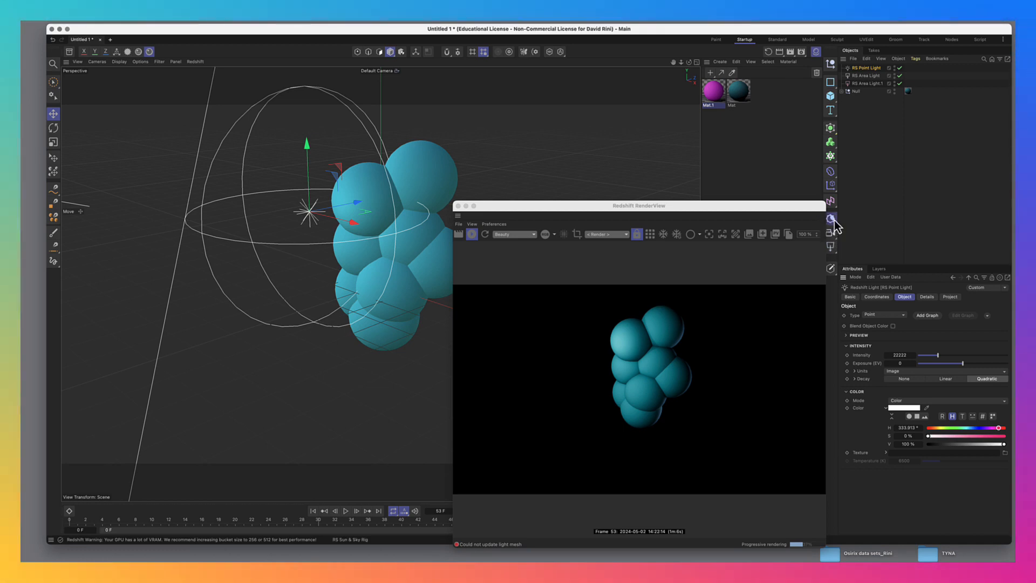
Step: Add an RS Environment object from the sky and environment list
{"action": "left_click", "coordinate": [831, 219]}
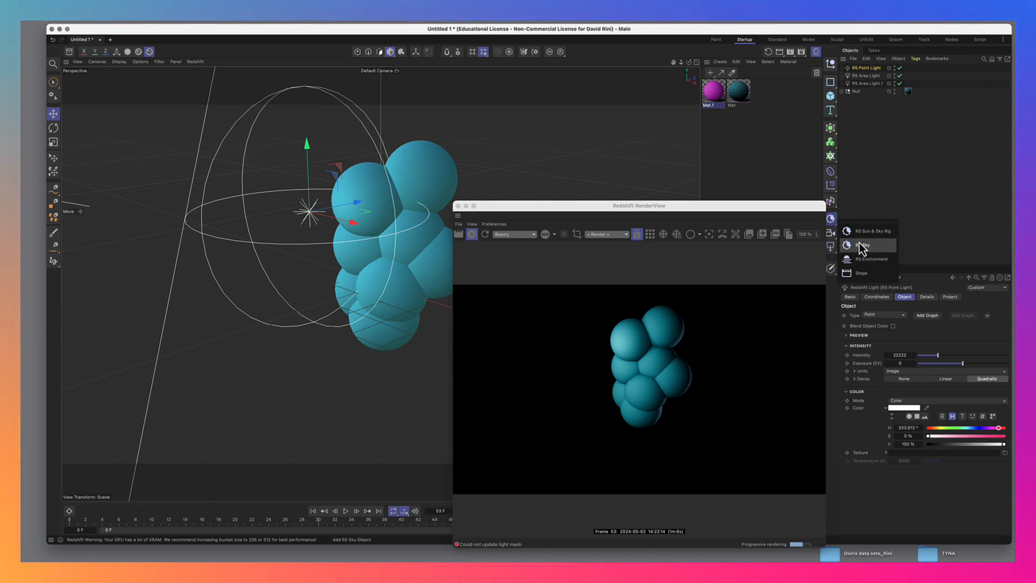
{"action": "mouse_move", "coordinate": [866, 258]}
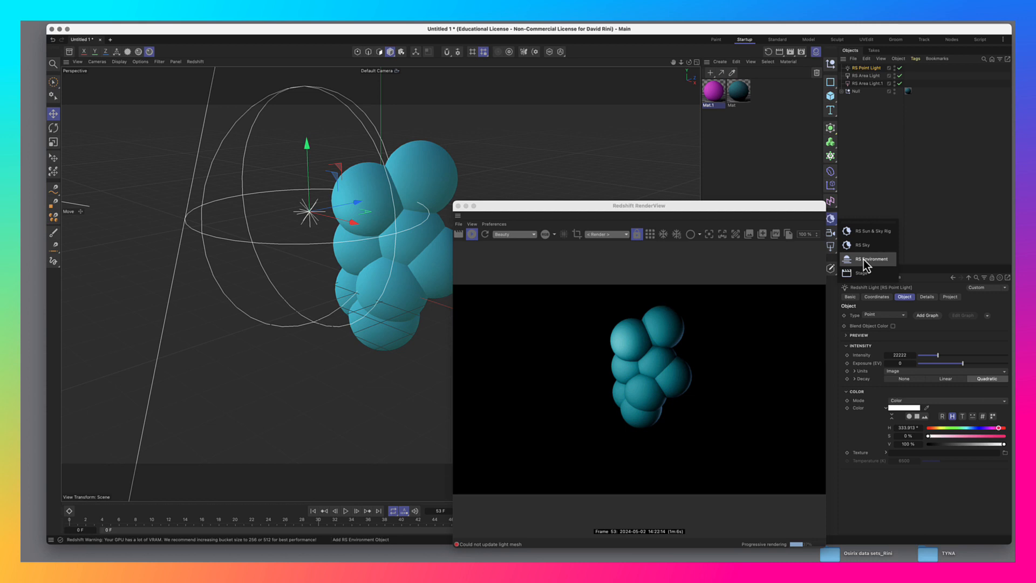
{"action": "left_click", "coordinate": [868, 259]}
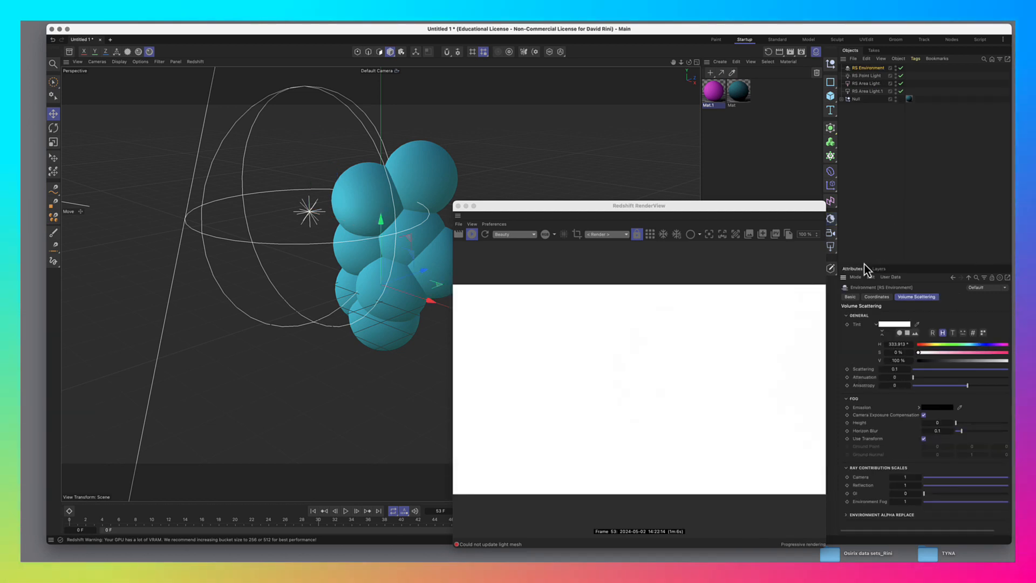
{"action": "mouse_move", "coordinate": [763, 388]}
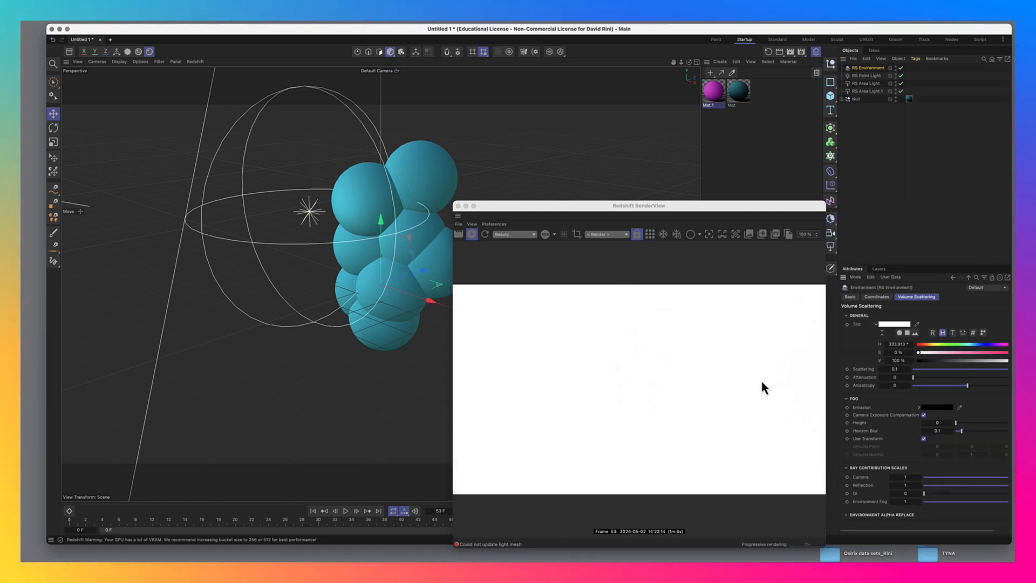
{"action": "mouse_move", "coordinate": [476, 345]}
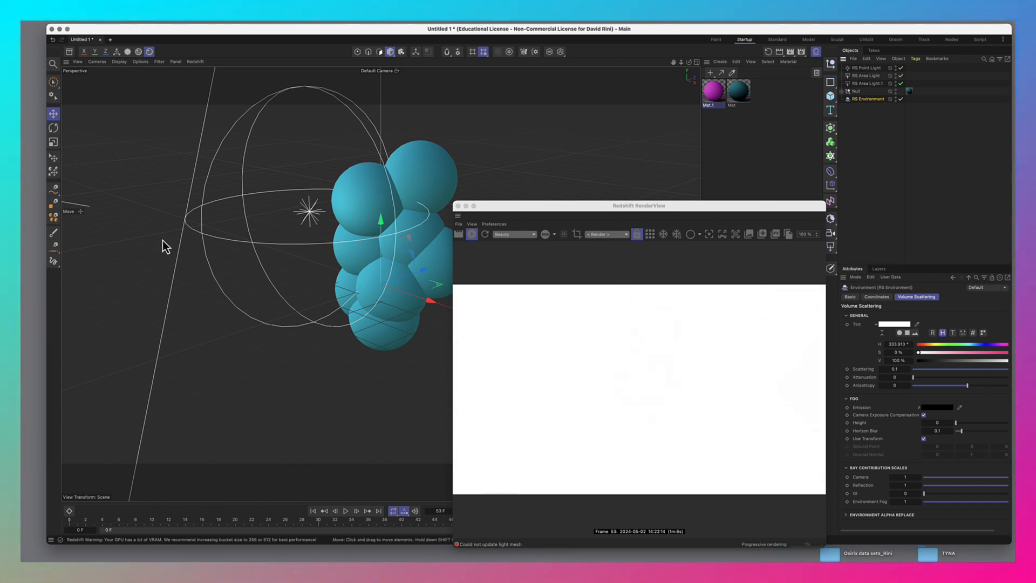
{"action": "mouse_move", "coordinate": [304, 215]}
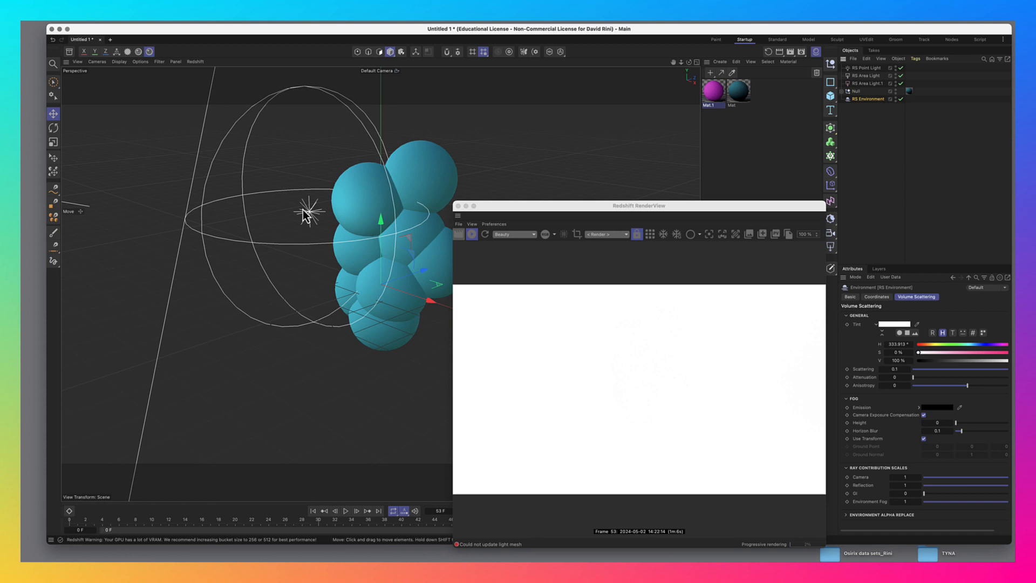
{"action": "mouse_move", "coordinate": [547, 320]}
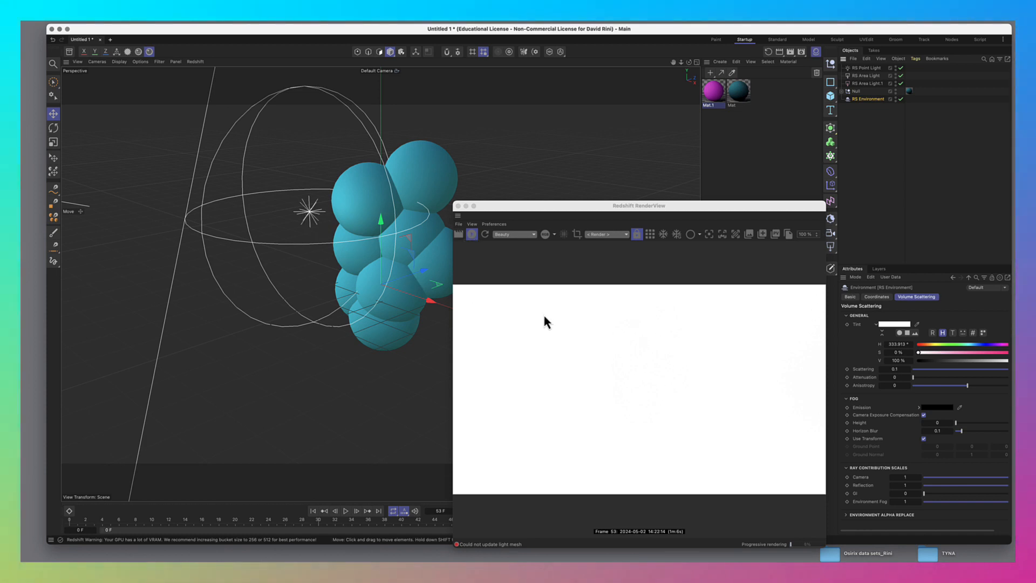
{"action": "mouse_move", "coordinate": [547, 358]}
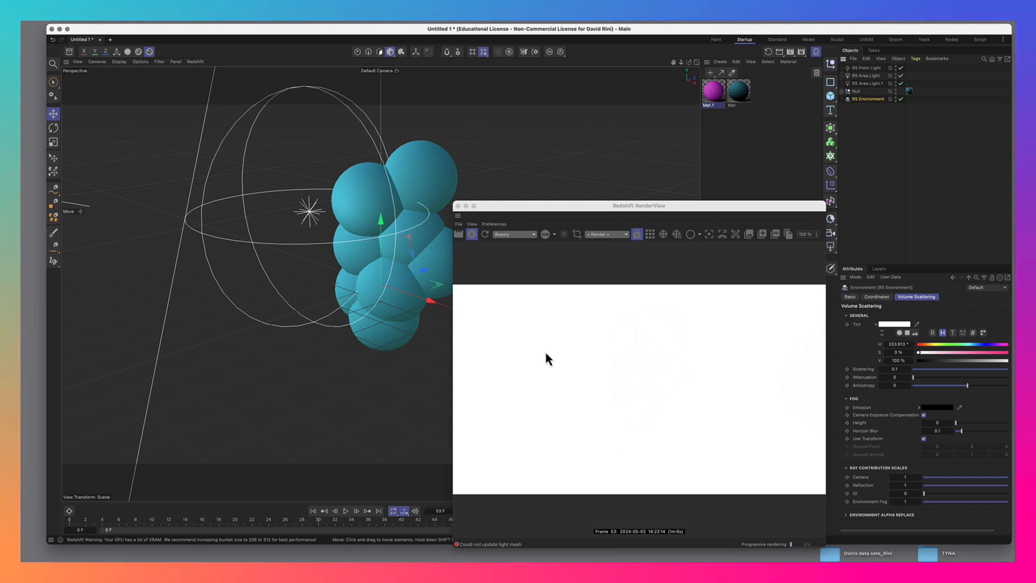
{"action": "mouse_move", "coordinate": [634, 406]}
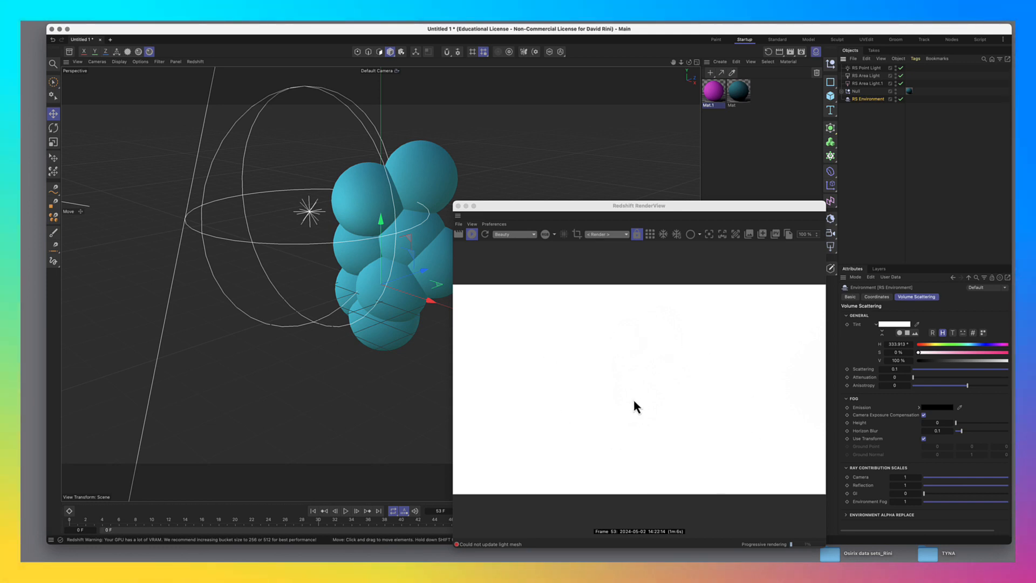
{"action": "mouse_move", "coordinate": [949, 447]}
{"action": "type", "text": "0.005"}
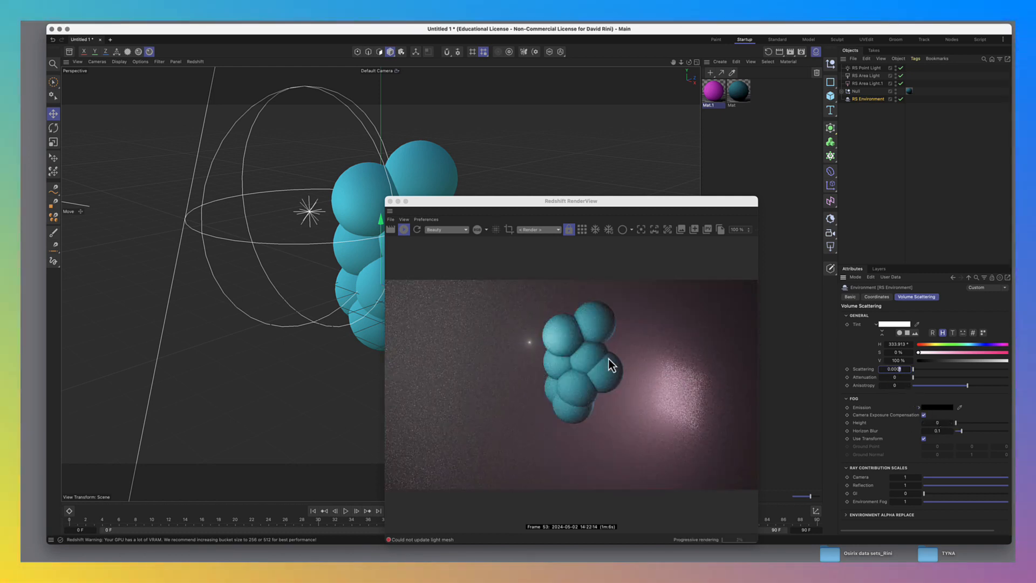
{"action": "mouse_move", "coordinate": [657, 423]}
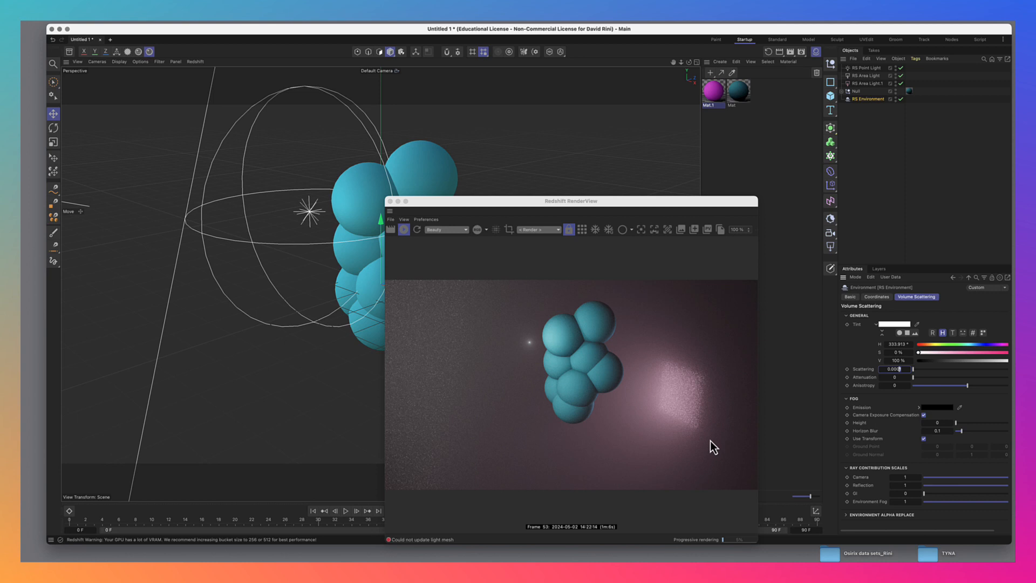
{"action": "mouse_move", "coordinate": [708, 449]}
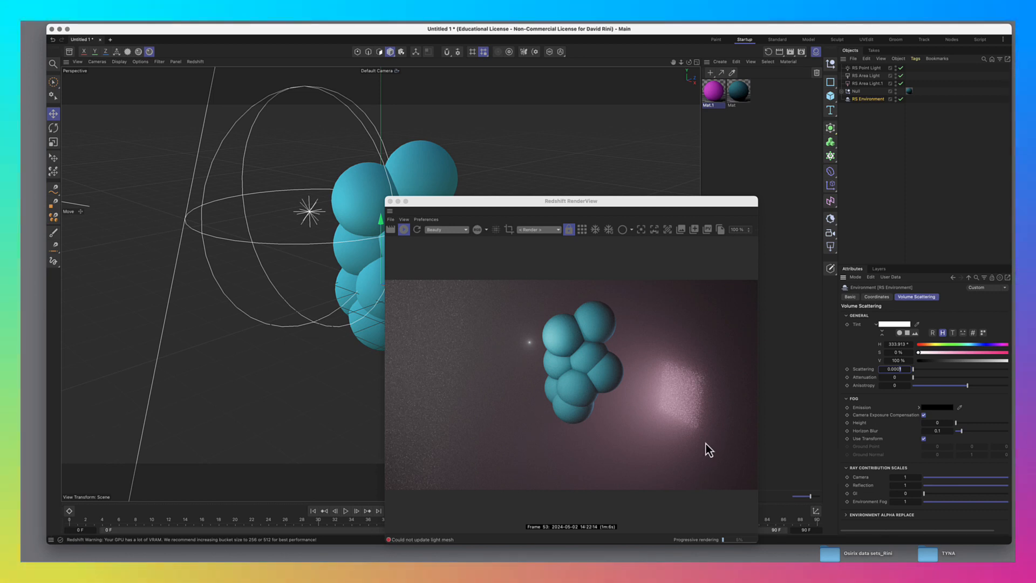
{"action": "mouse_move", "coordinate": [792, 446]}
{"action": "type", "text": "0.1"}
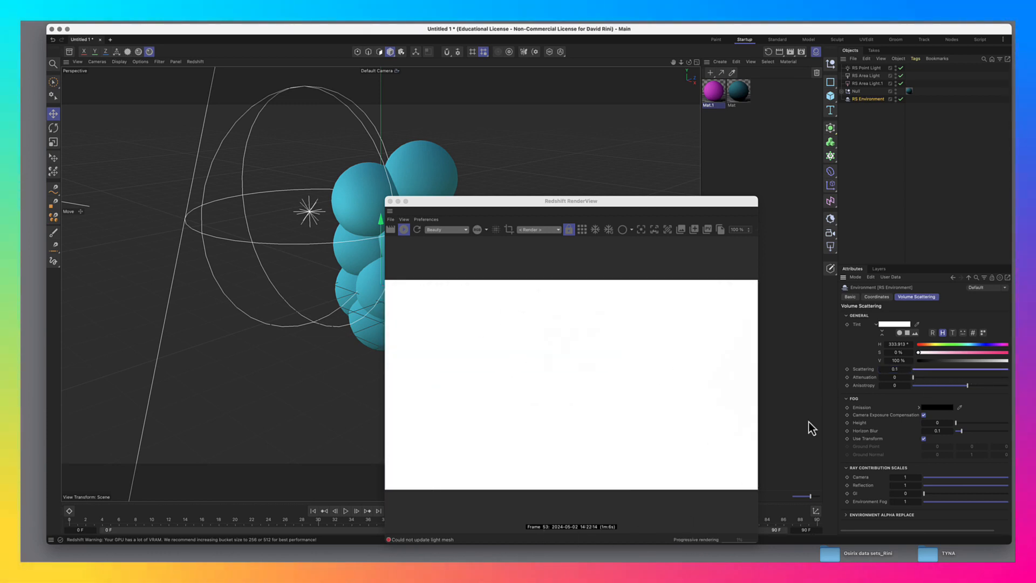
{"action": "mouse_move", "coordinate": [702, 396]}
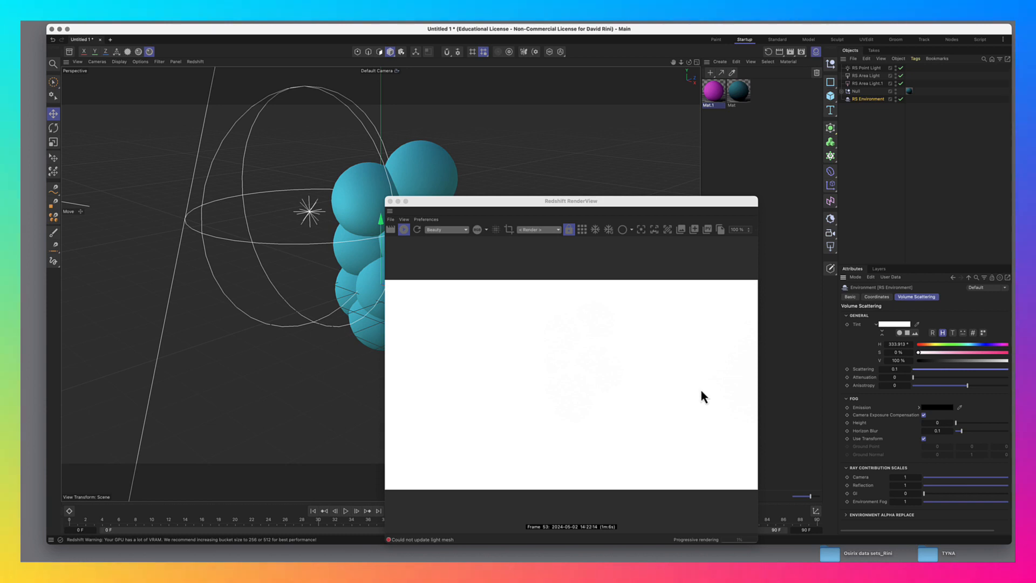
{"action": "mouse_move", "coordinate": [752, 368]}
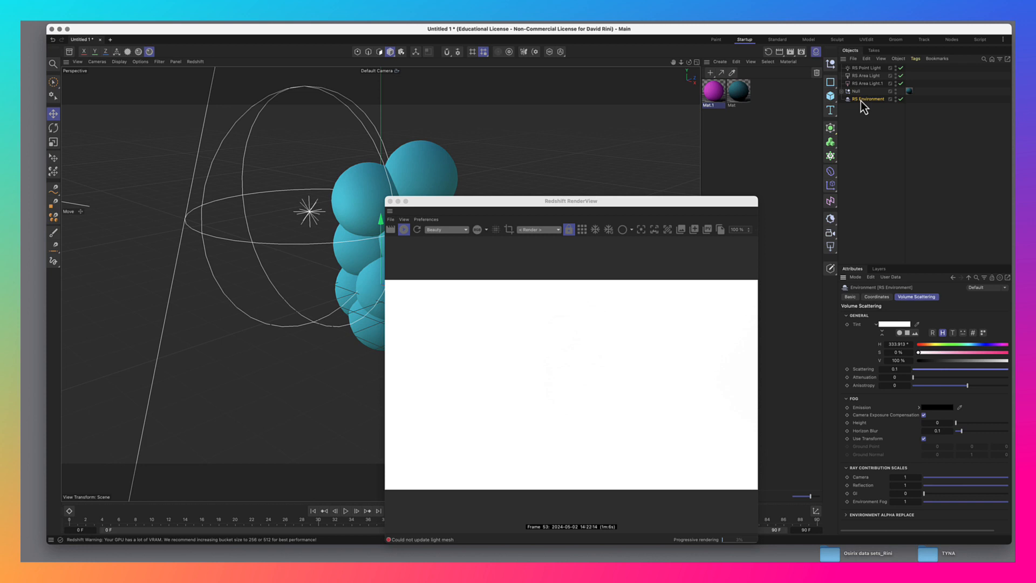
Step: Select the first RS Area Light and show its Details settings for scattering contribution
{"action": "left_click", "coordinate": [869, 99]}
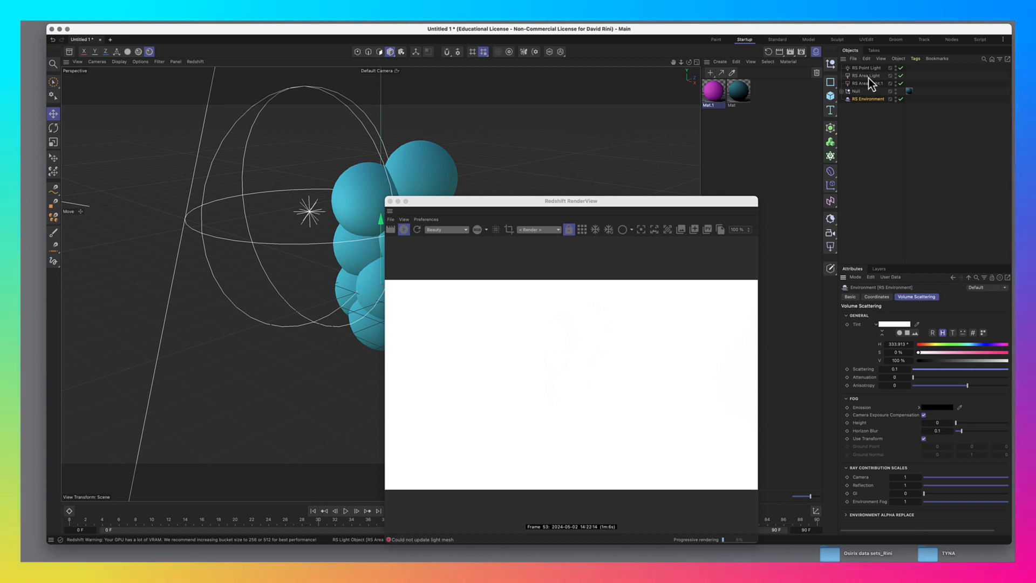
{"action": "left_click", "coordinate": [865, 75]}
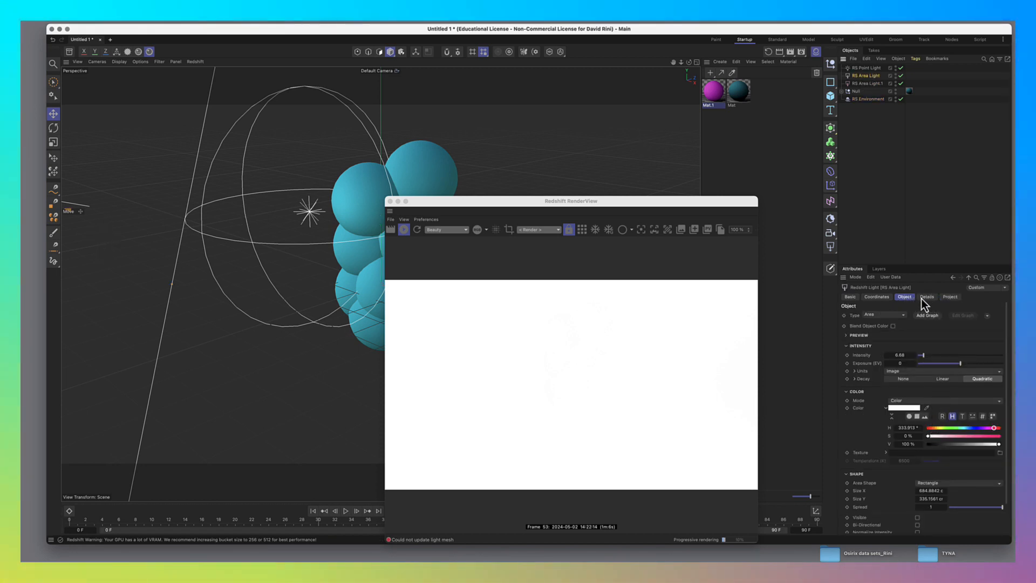
{"action": "left_click", "coordinate": [925, 296]}
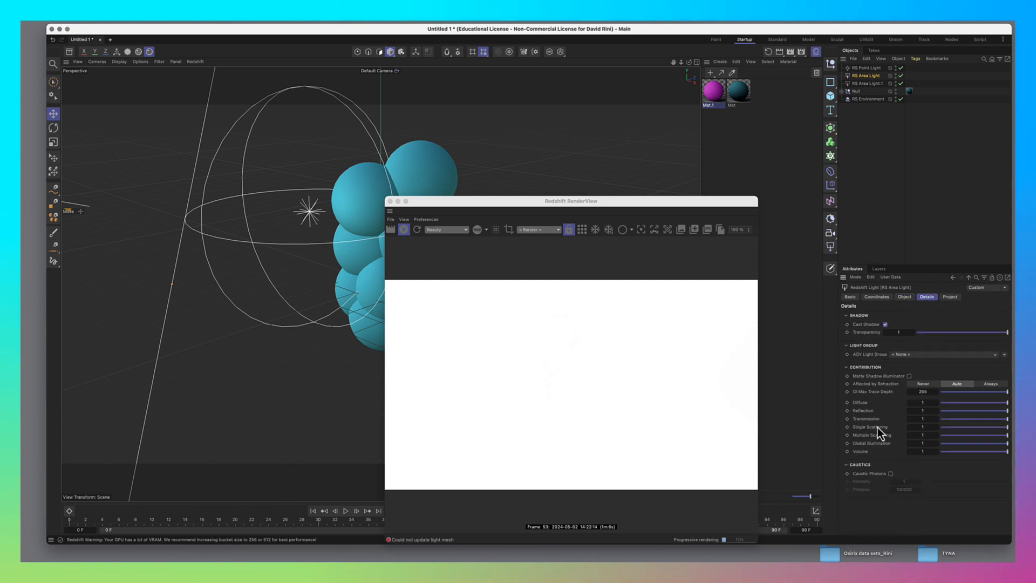
{"action": "mouse_move", "coordinate": [869, 406]}
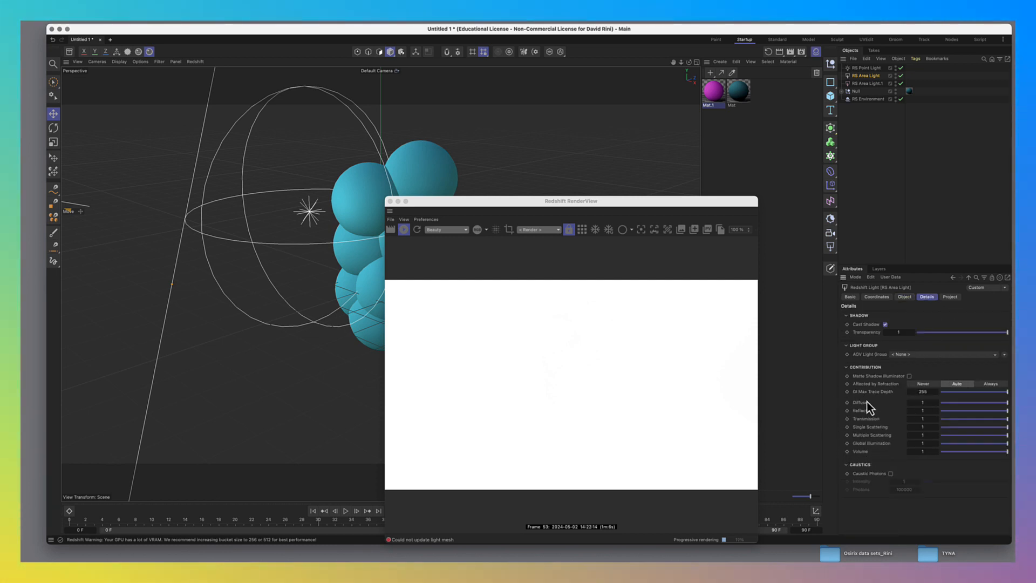